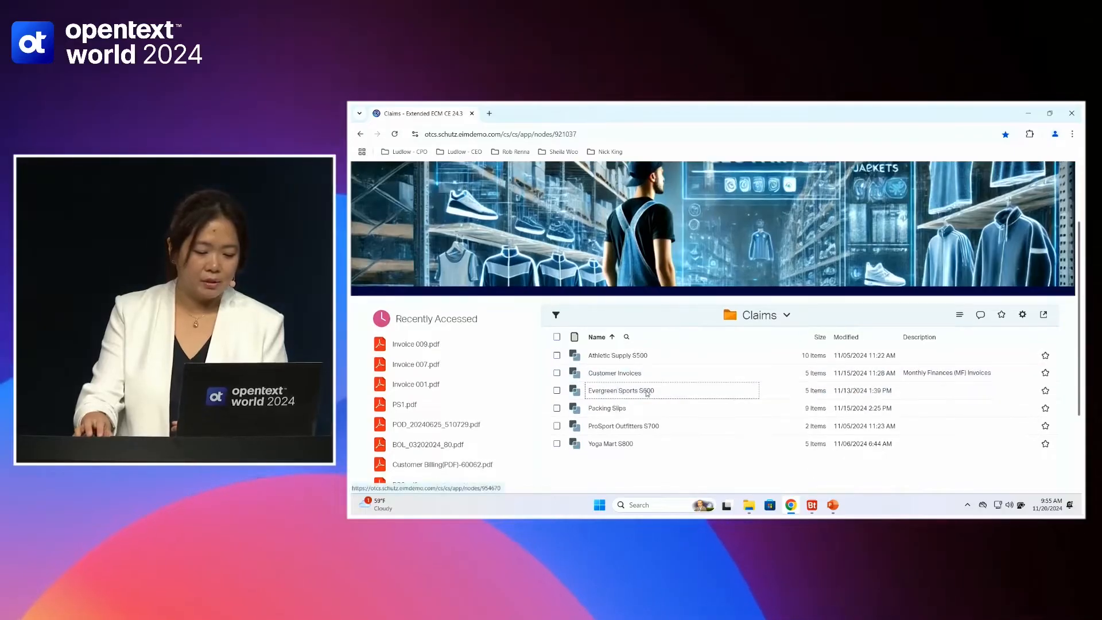
# - Enter the Evergreen Sports S600 workspace and bring up its Aviator assistant
pyautogui.doubleClick(621, 390)
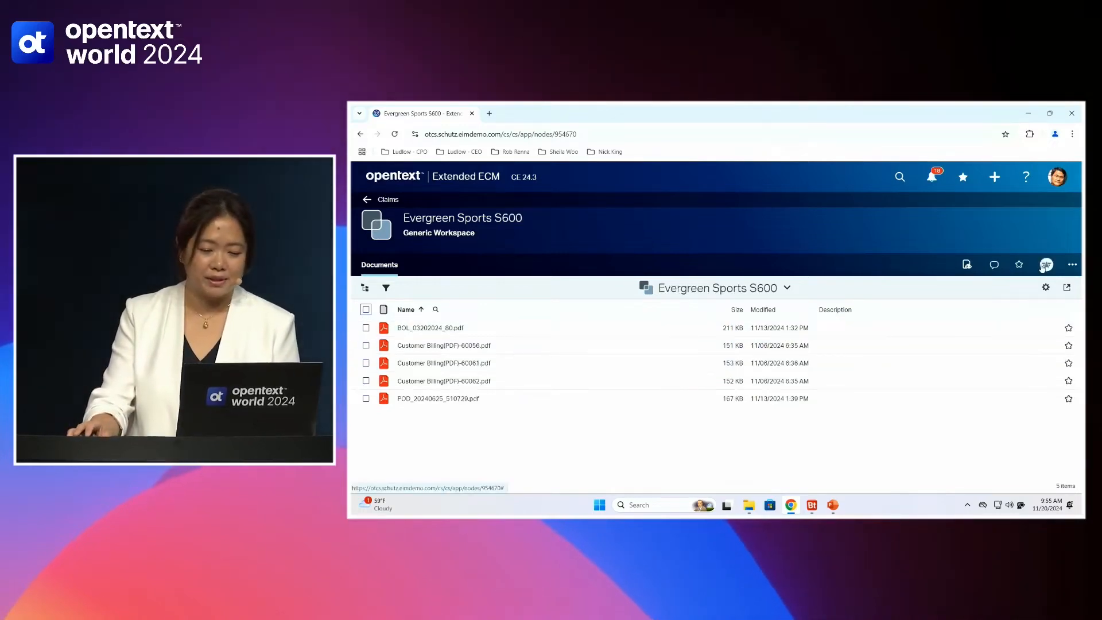
pyautogui.click(1046, 264)
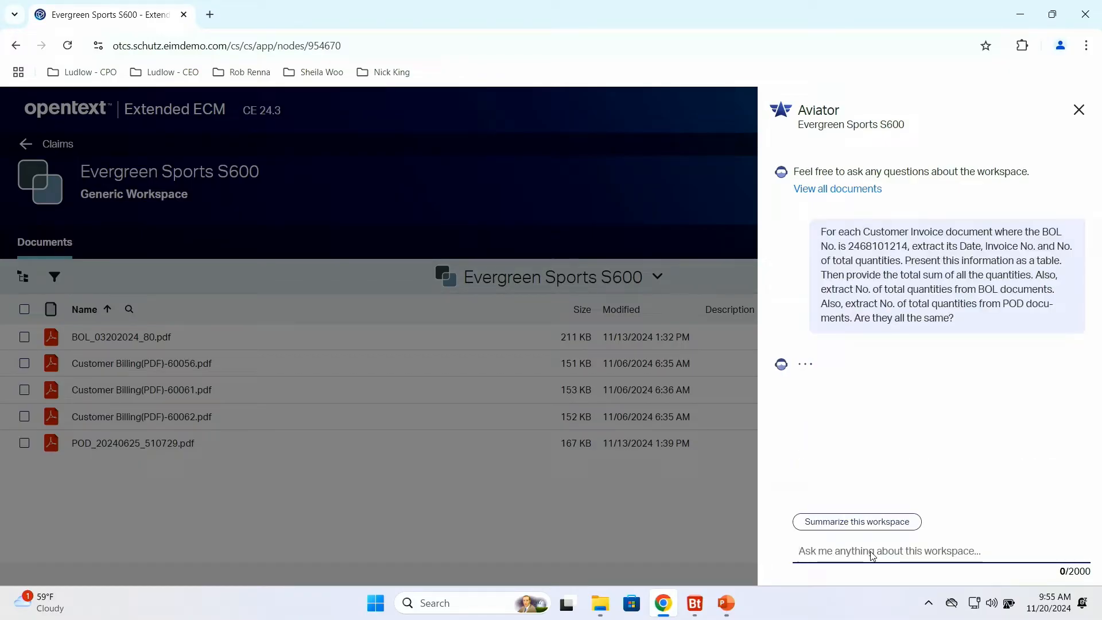
# - Read Aviator's invoice, BOL and POD quantity tables, each totalling 90 and confirmed matching
pyautogui.click(887, 550)
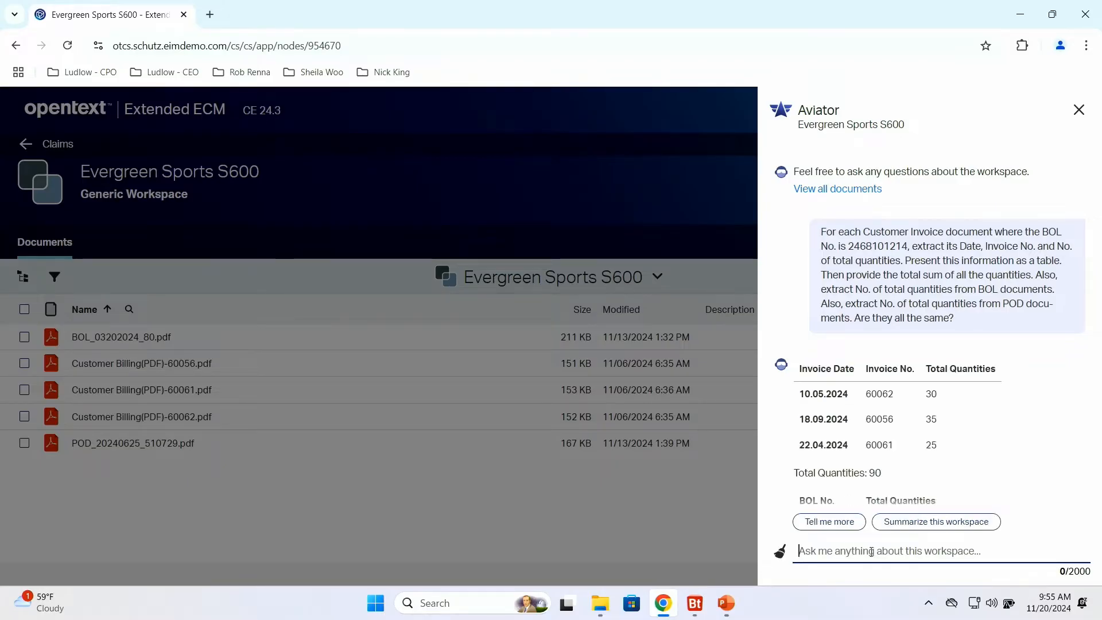
pyautogui.scroll(-3)
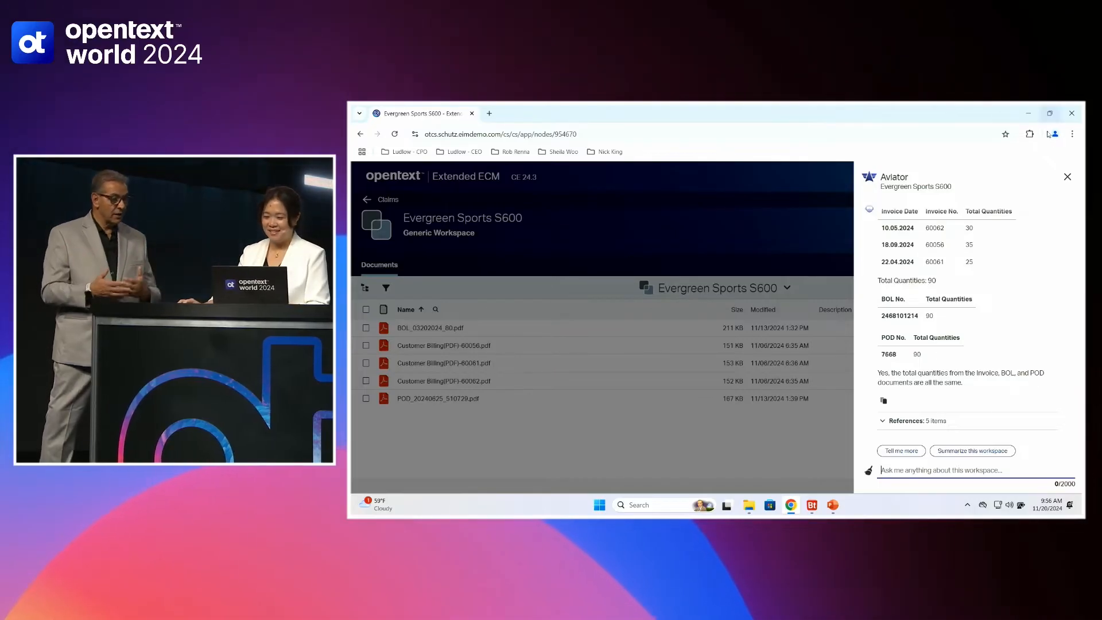
# - Return to Claims, enter Packing Slips and start a new Aviator session there
pyautogui.click(1068, 177)
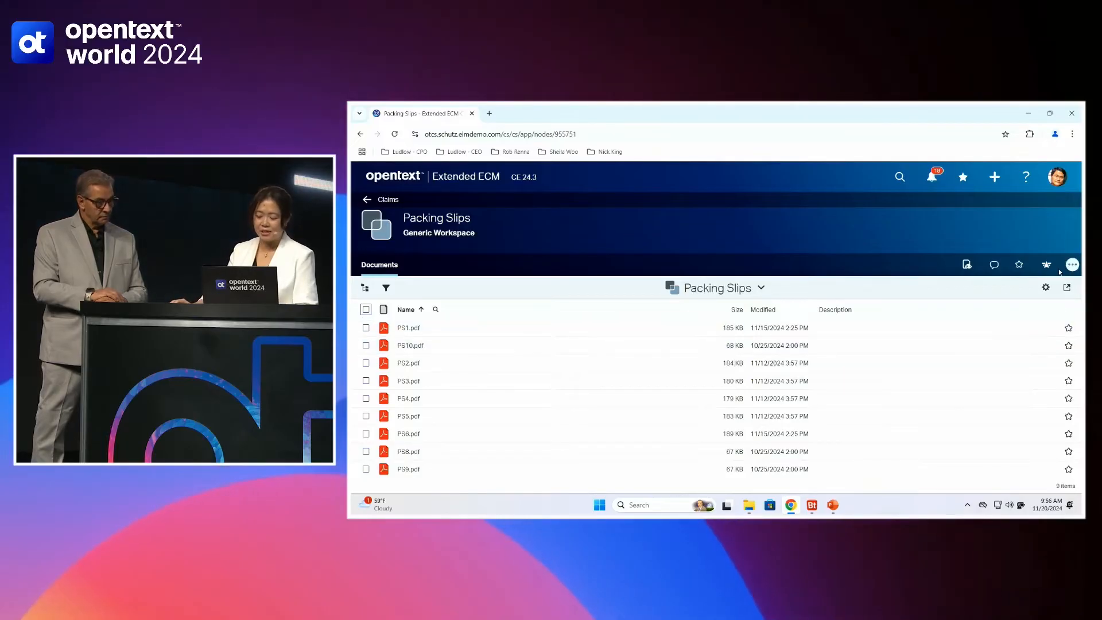
pyautogui.click(1071, 264)
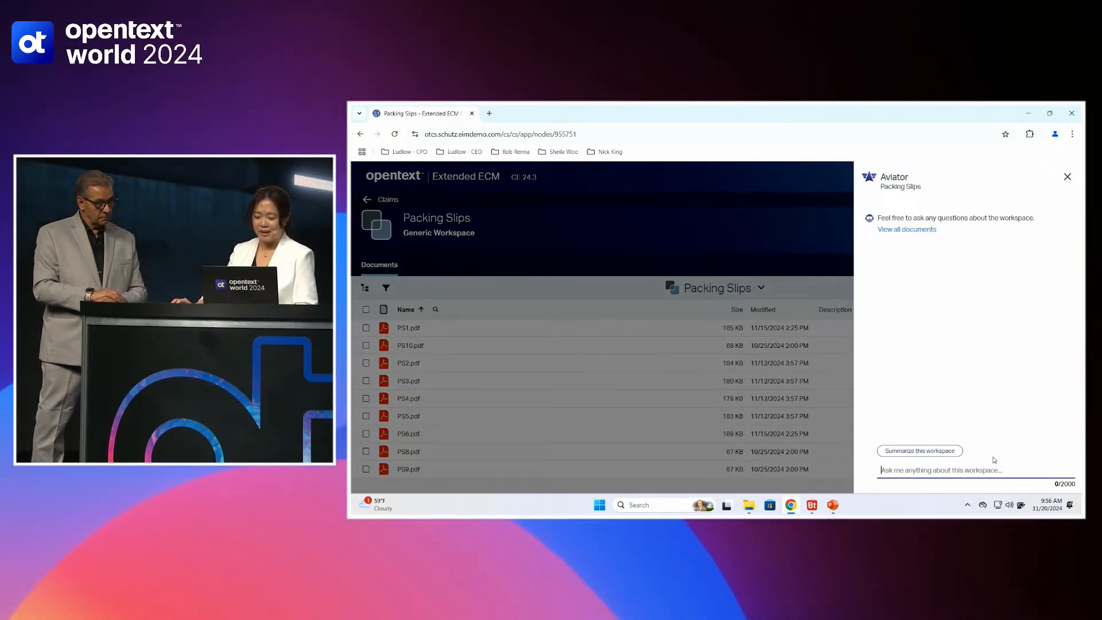